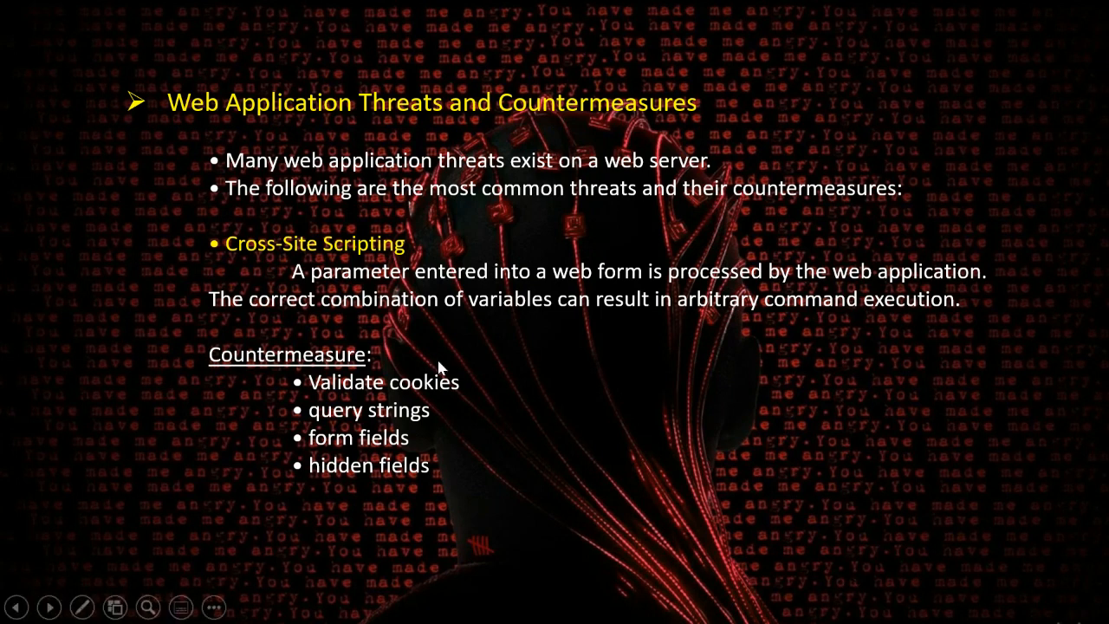
{"action": "mouse_move", "coordinate": [524, 288]}
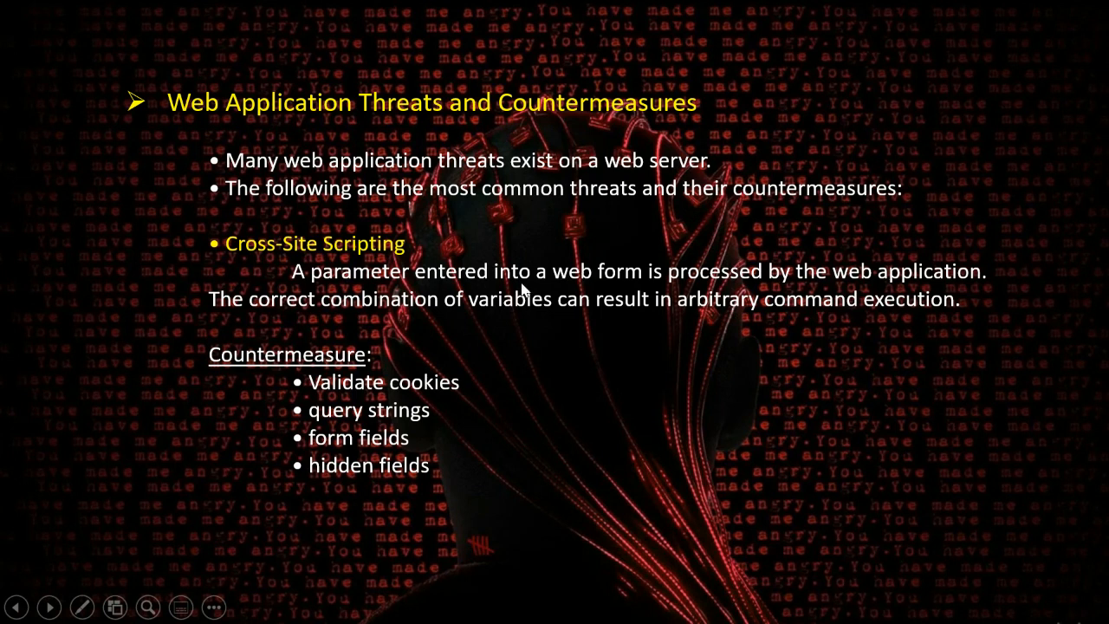
{"action": "mouse_move", "coordinate": [486, 359]}
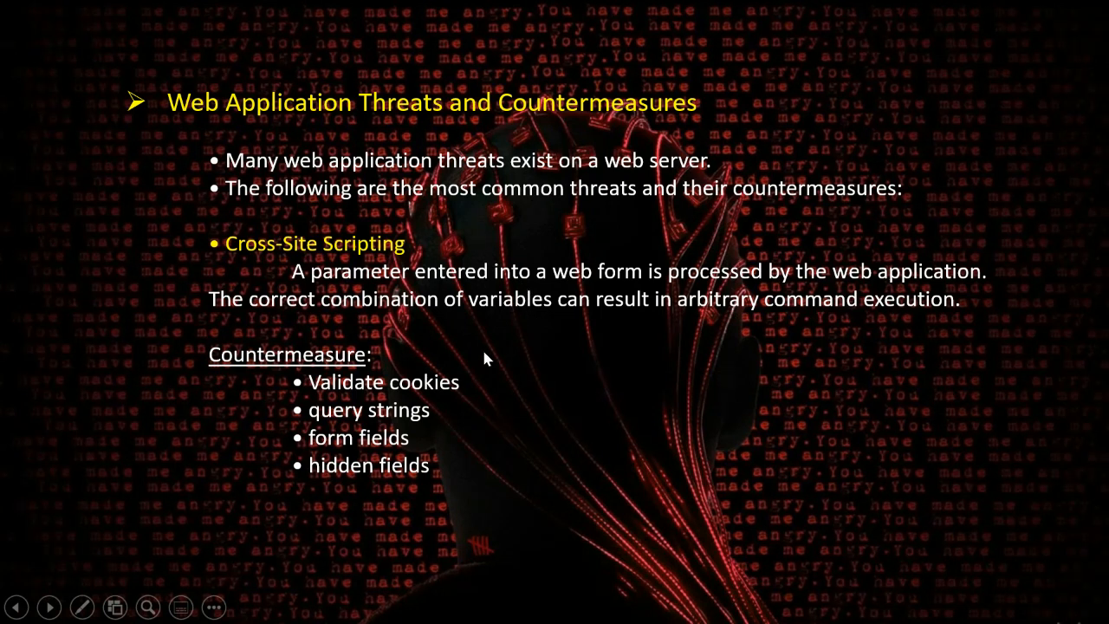
{"action": "mouse_move", "coordinate": [390, 291]}
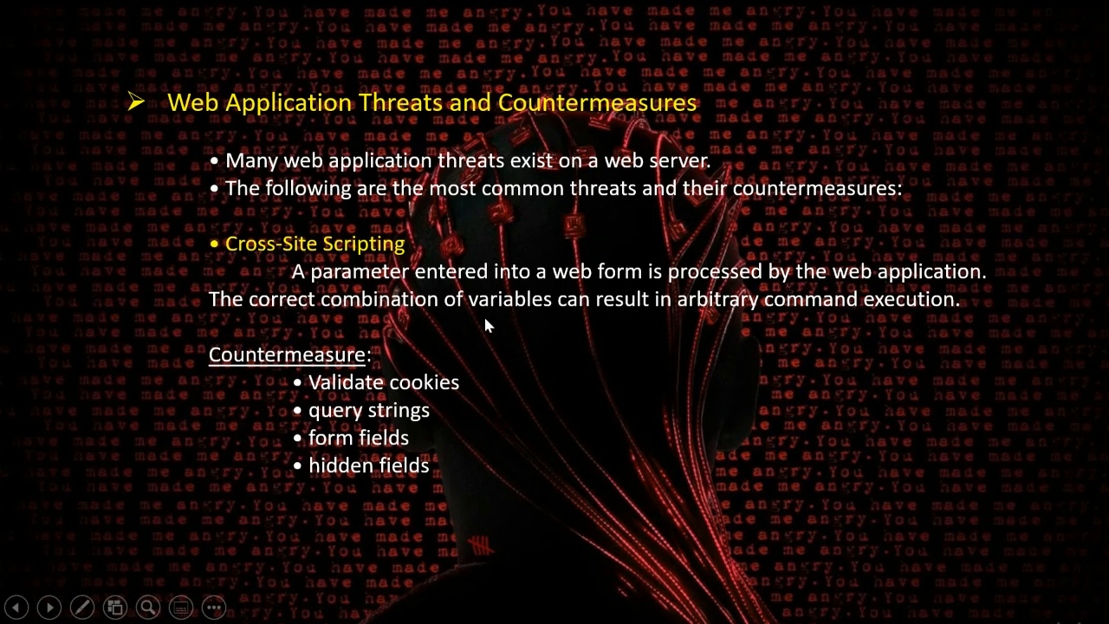
{"action": "mouse_move", "coordinate": [858, 315]}
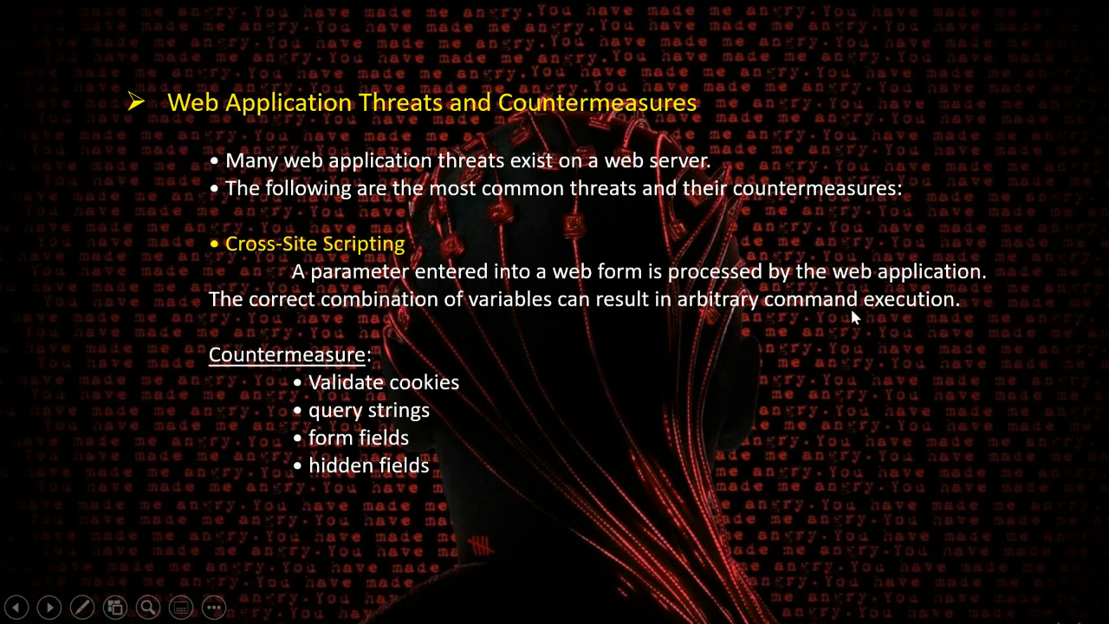
{"action": "mouse_move", "coordinate": [433, 336]}
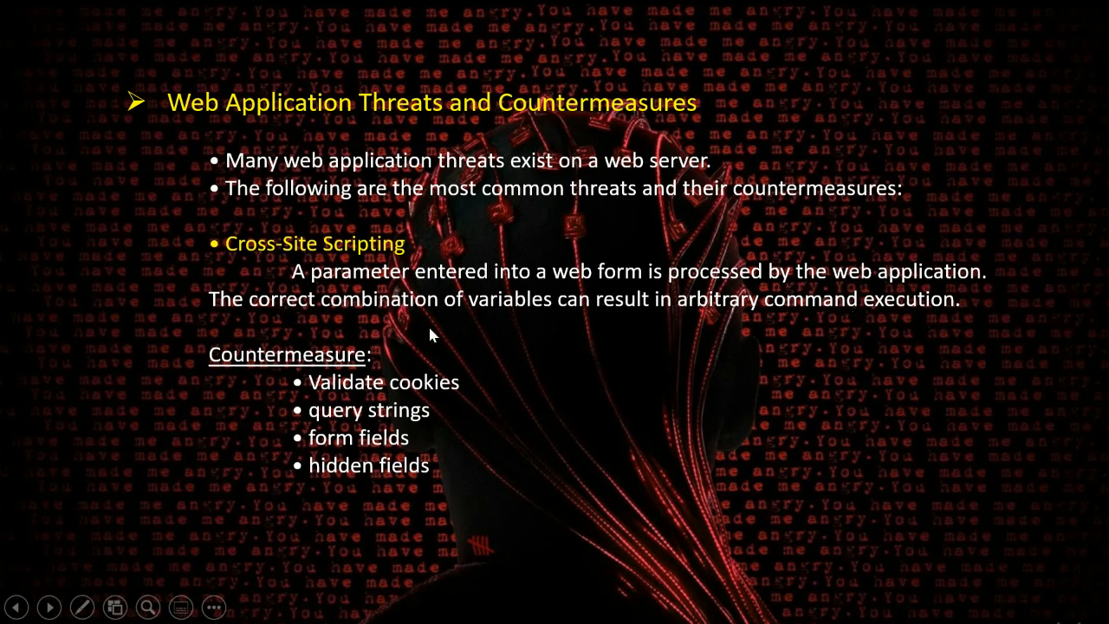
{"action": "mouse_move", "coordinate": [832, 338]}
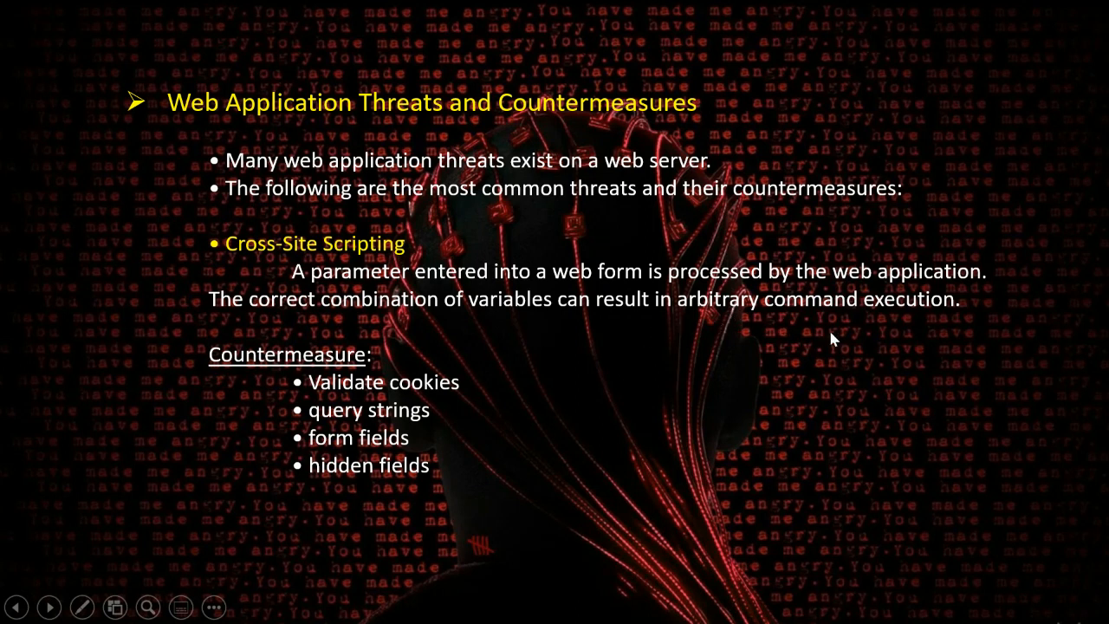
{"action": "mouse_move", "coordinate": [409, 395]}
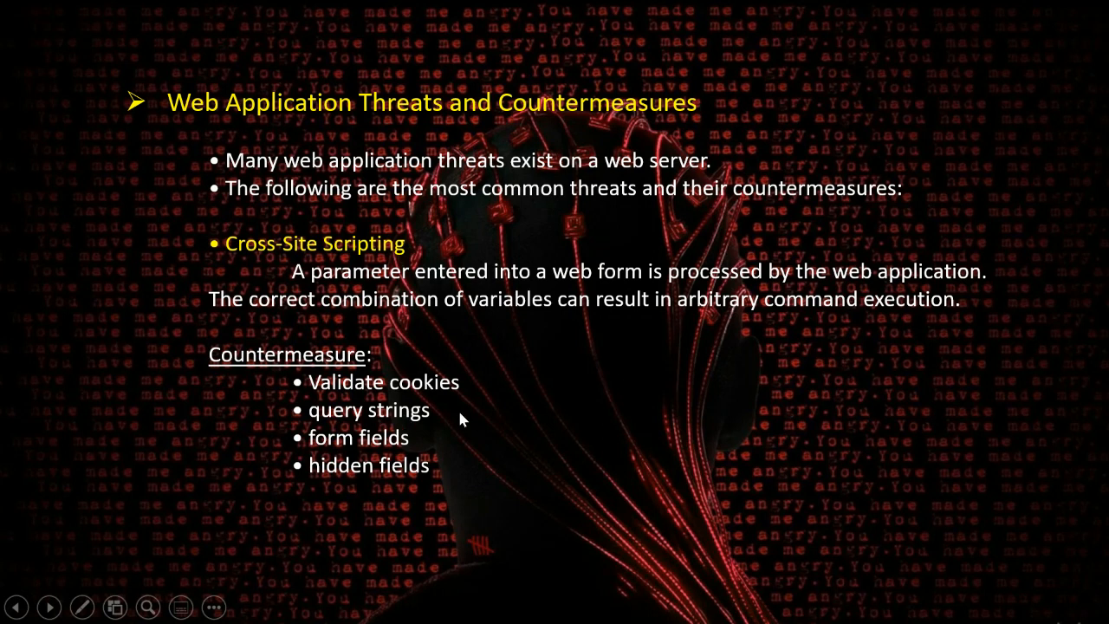
{"action": "mouse_move", "coordinate": [361, 452]}
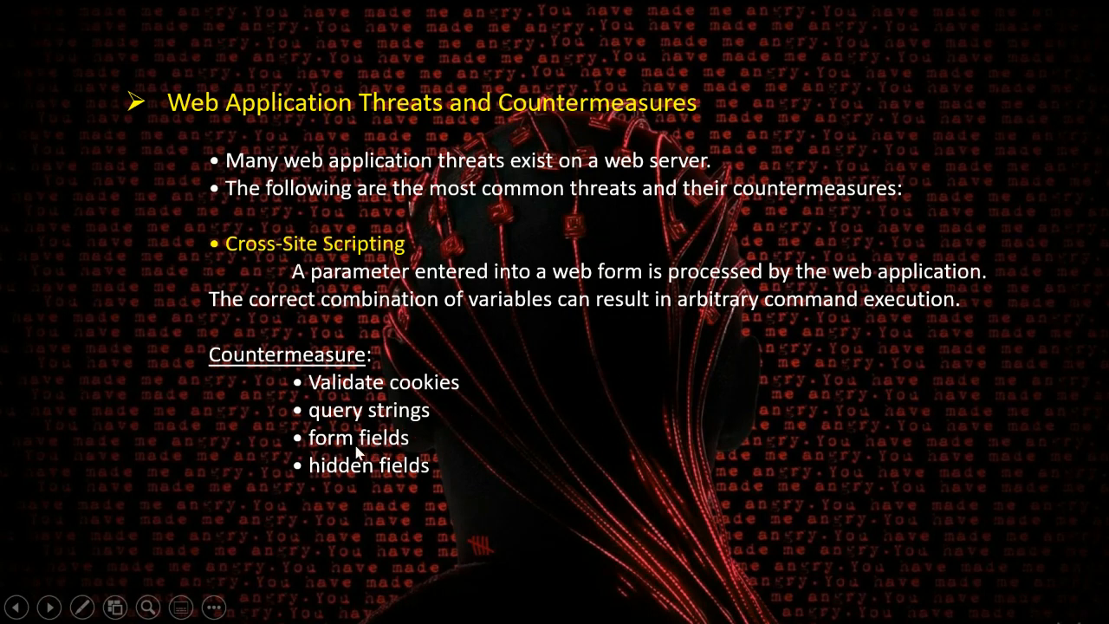
{"action": "mouse_move", "coordinate": [464, 402]}
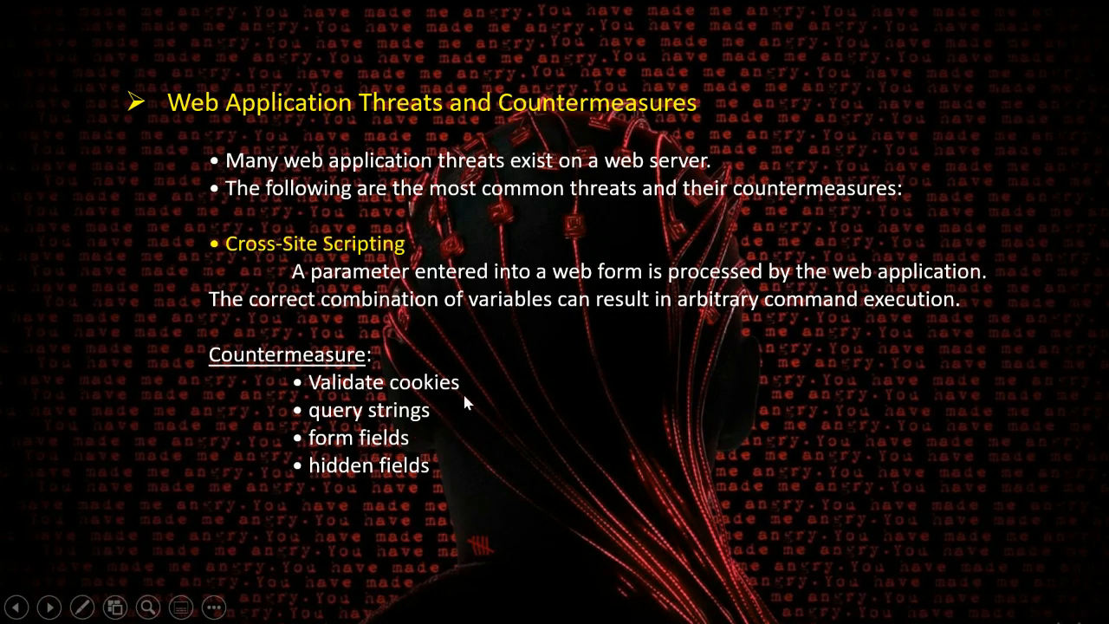